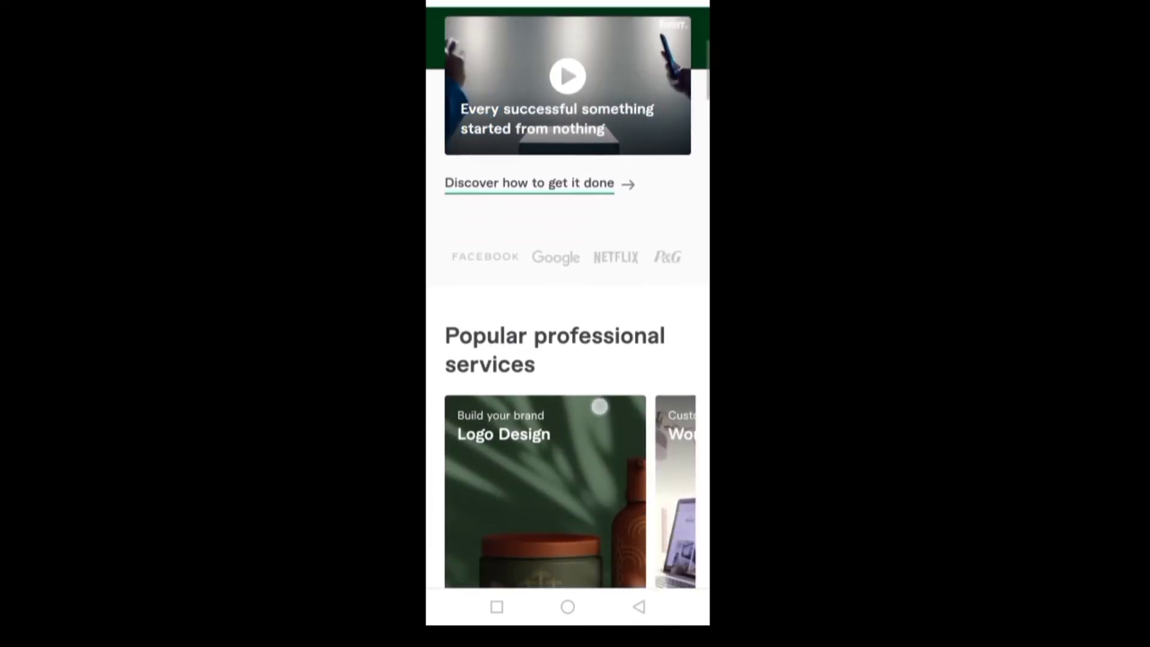
# - Scroll through the fiverr.com landing page before reaching the signed-in mobile home page
pyautogui.scroll(-3)
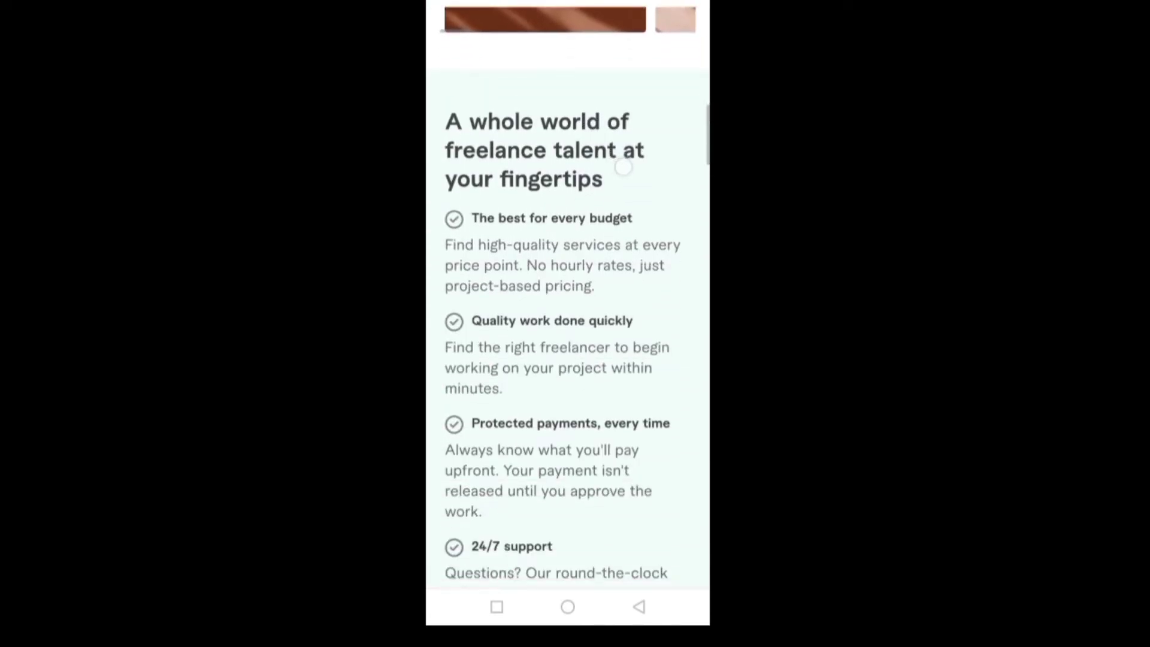
pyautogui.scroll(-3)
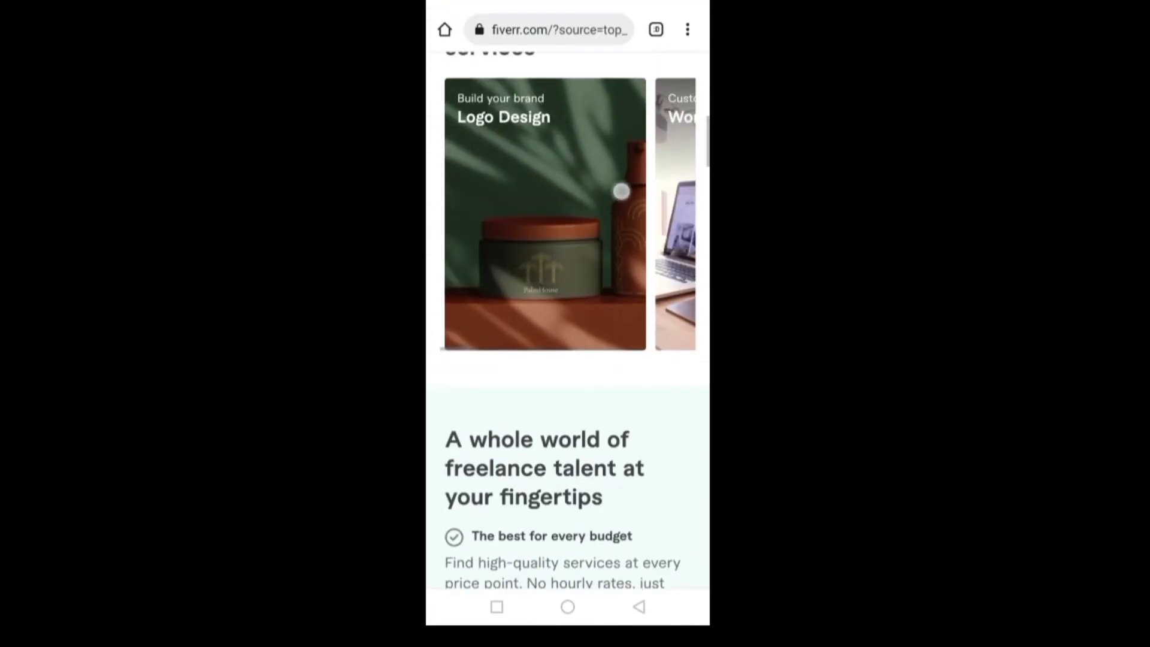
pyautogui.scroll(3)
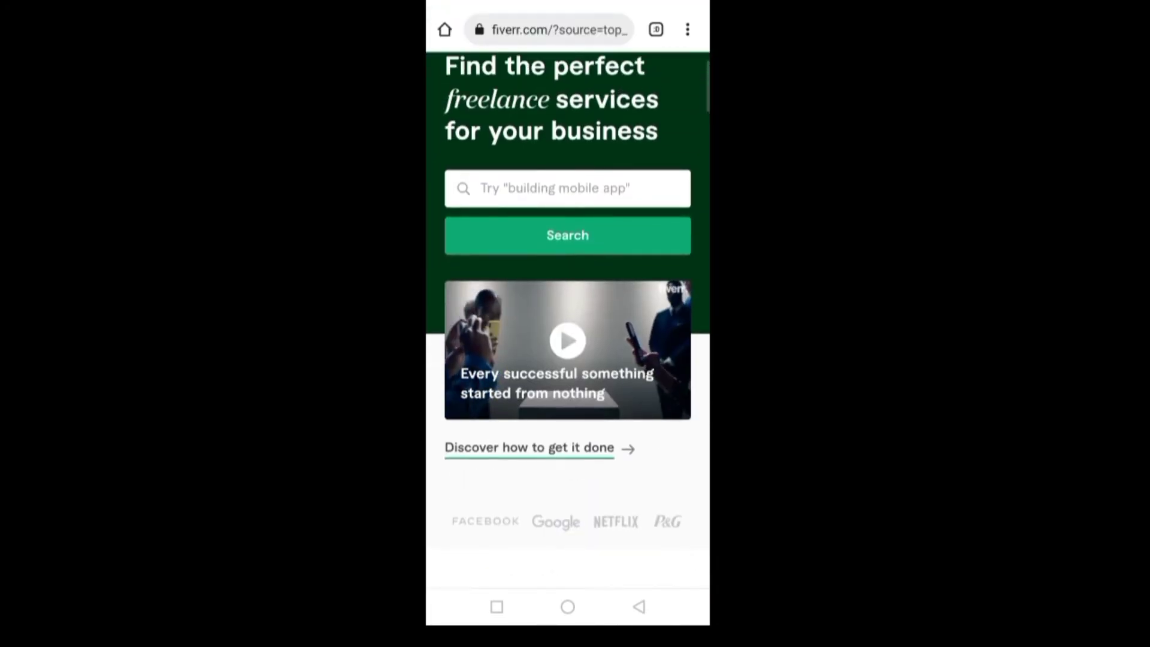
pyautogui.scroll(-3)
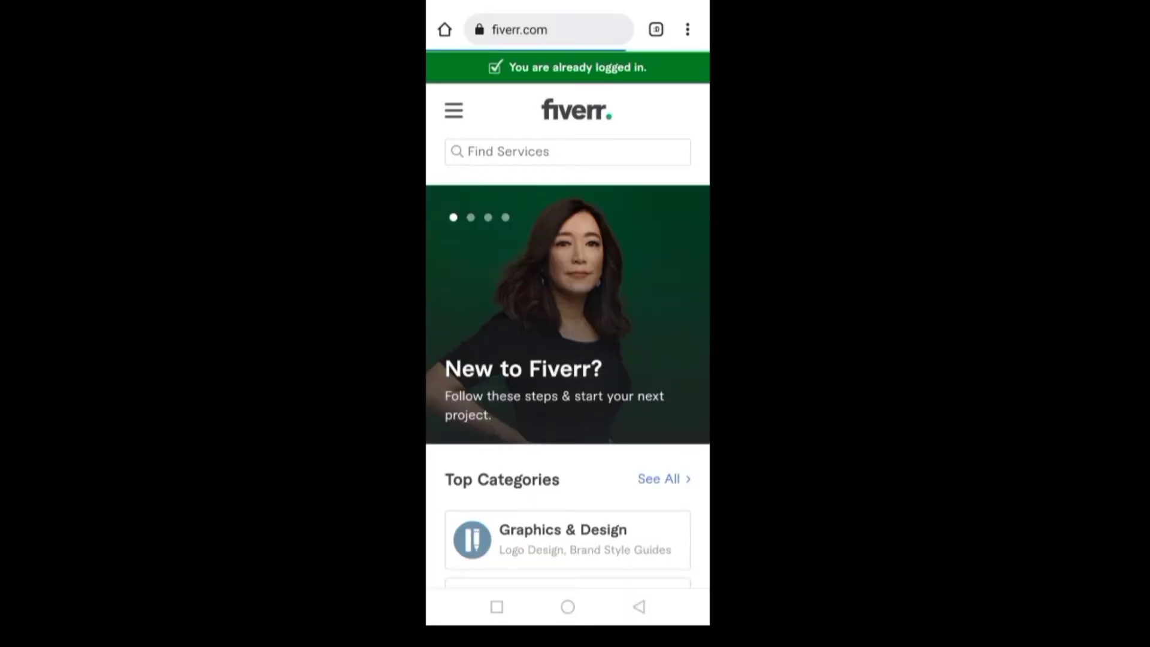
pyautogui.scroll(3)
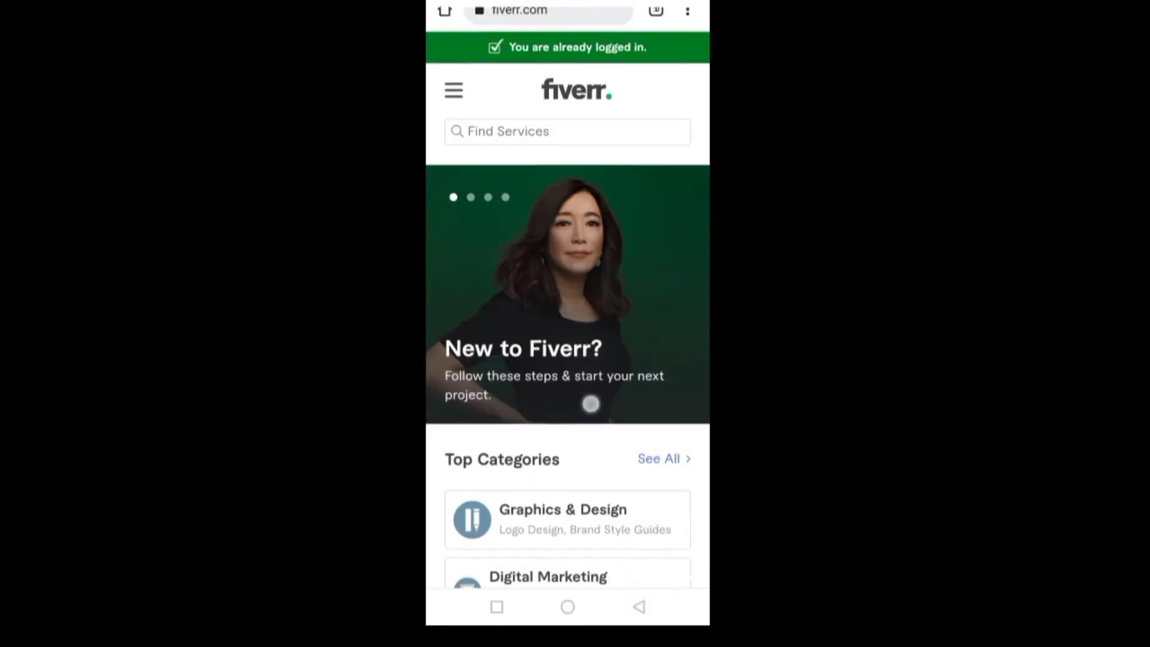
pyautogui.scroll(-3)
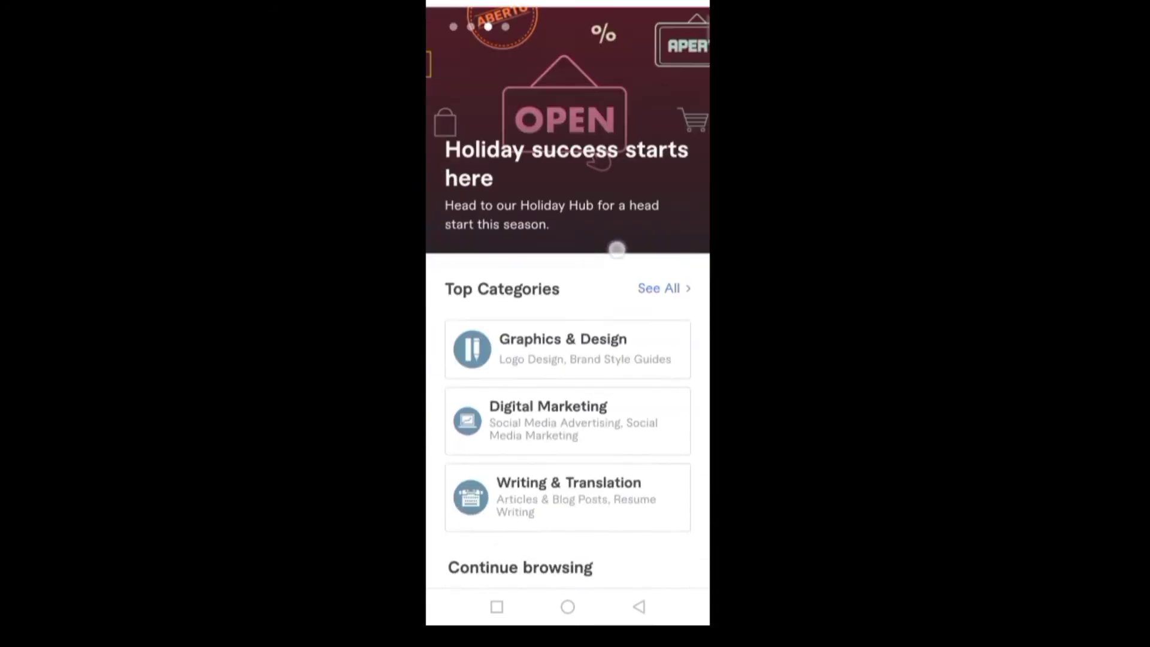
pyautogui.scroll(-3)
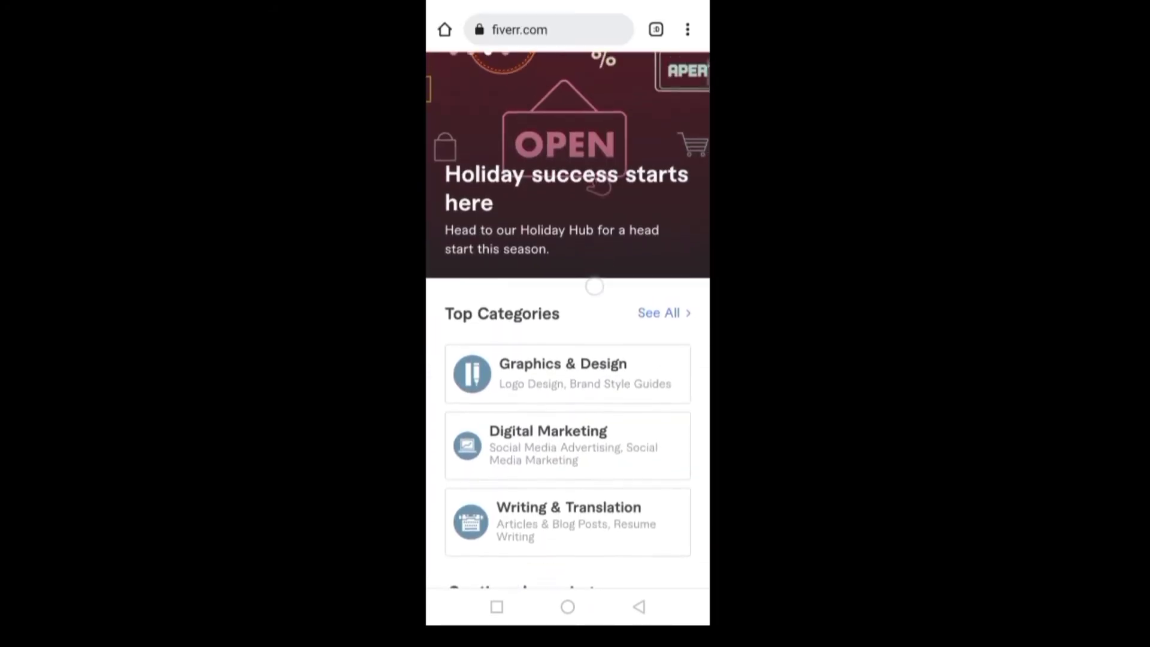
pyautogui.scroll(3)
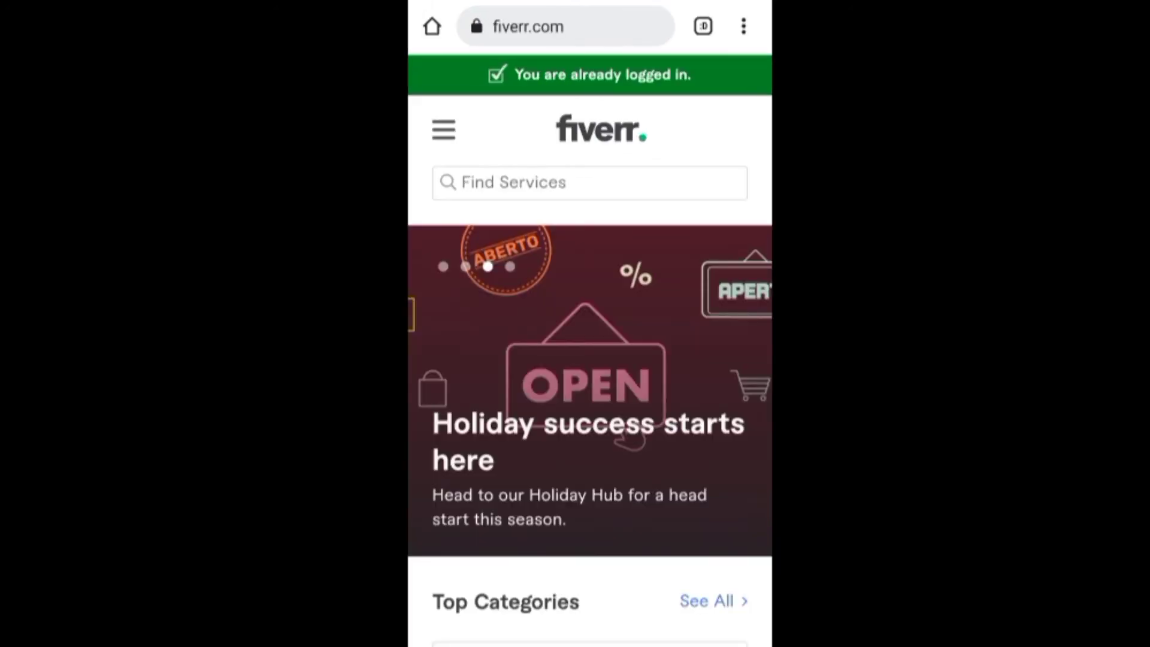
# - Switch Chrome to 'Desktop site' so the Fiverr home page loads in desktop layout
pyautogui.click(742, 27)
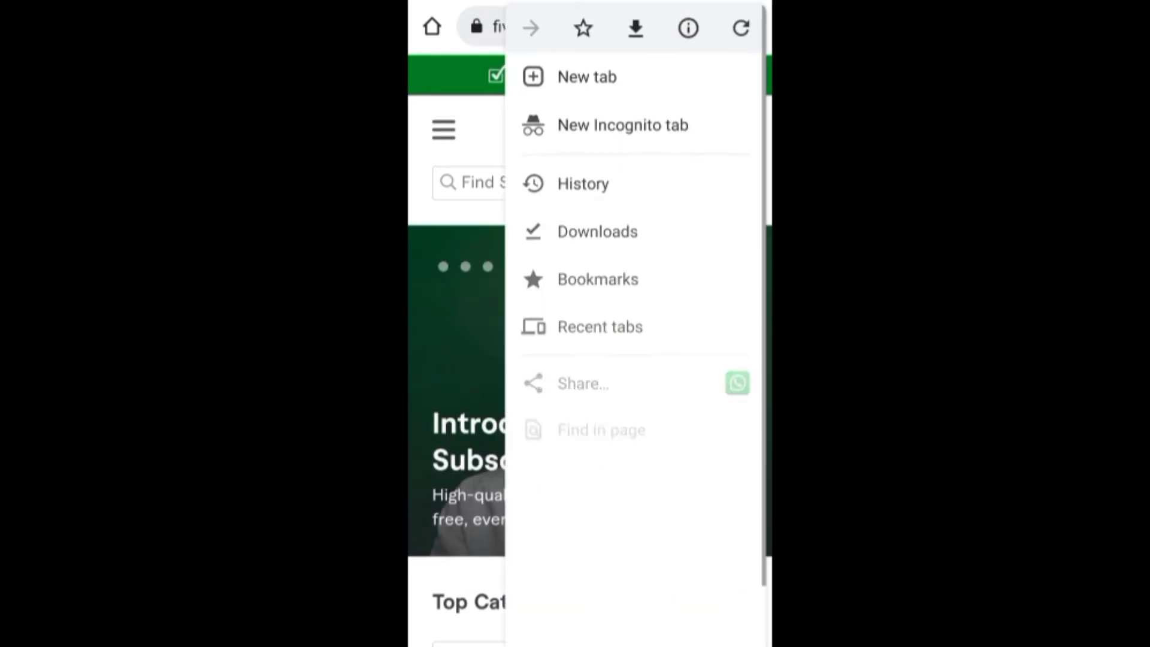
pyautogui.scroll(-3)
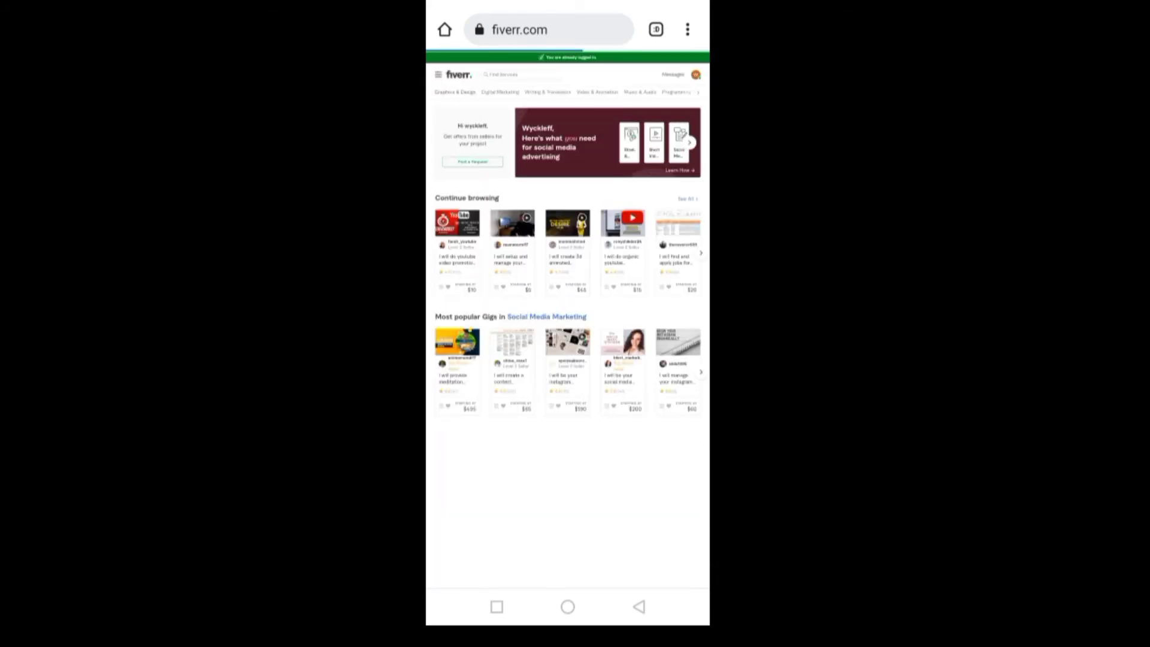
# - Choose 'Become a Seller' from the profile avatar menu to reach the start-selling page
pyautogui.scroll(-3)
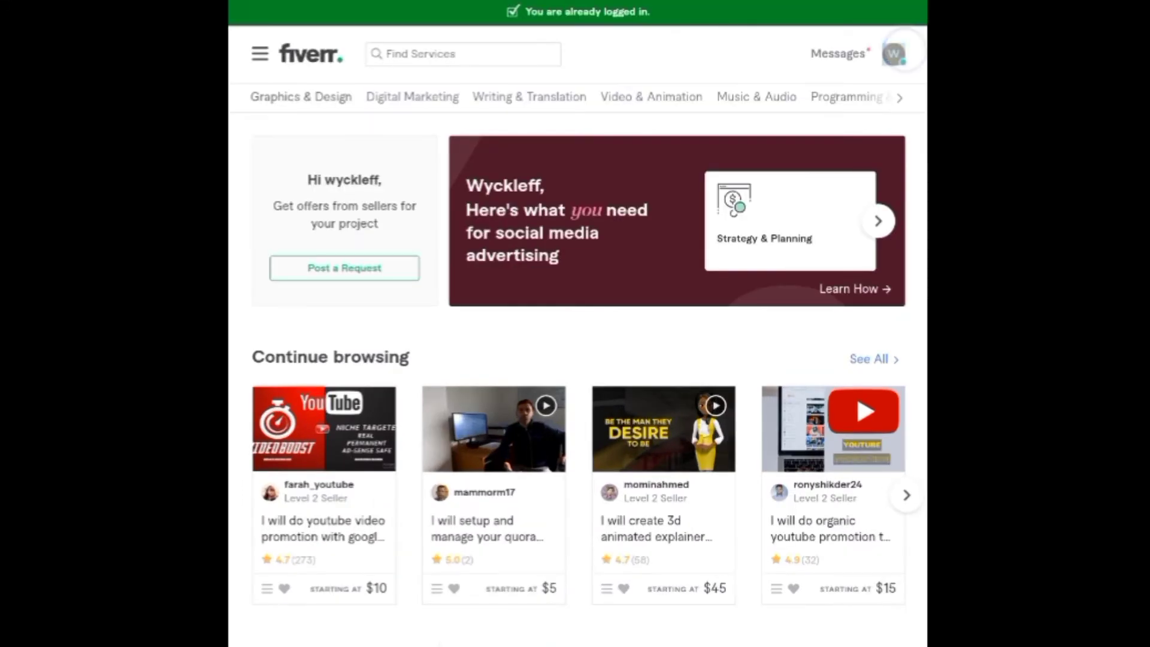
pyautogui.click(893, 54)
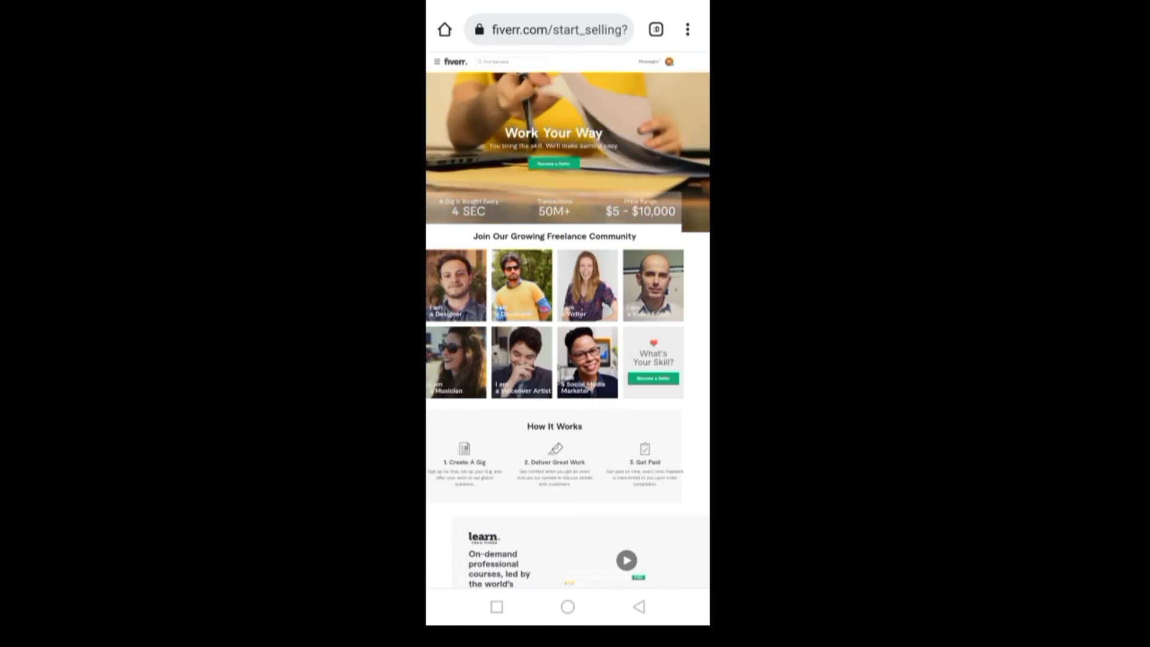
# - Scroll down the start-selling page past Buyer Stories to the Q&A section
pyautogui.scroll(-3)
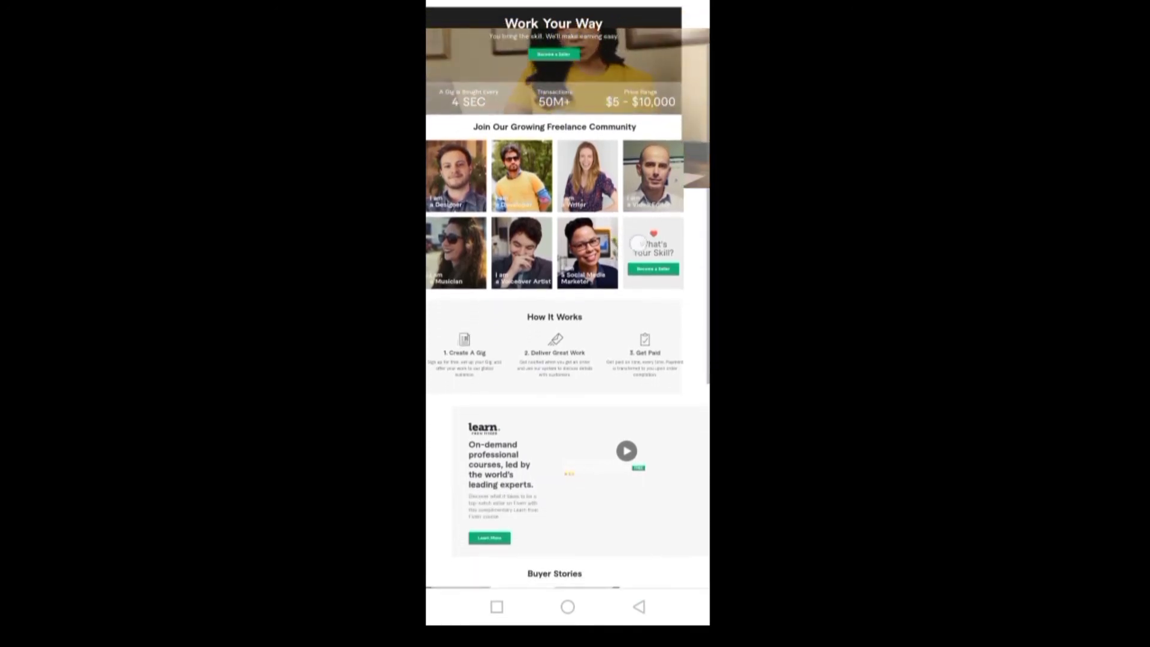
pyautogui.scroll(-3)
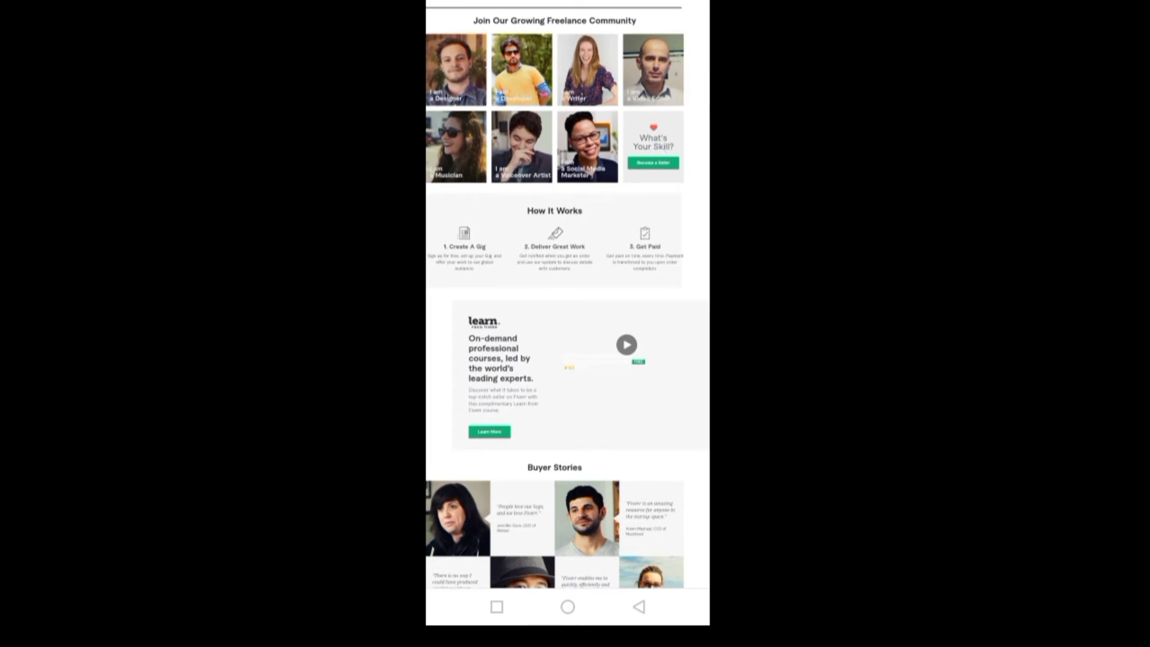
pyautogui.scroll(-3)
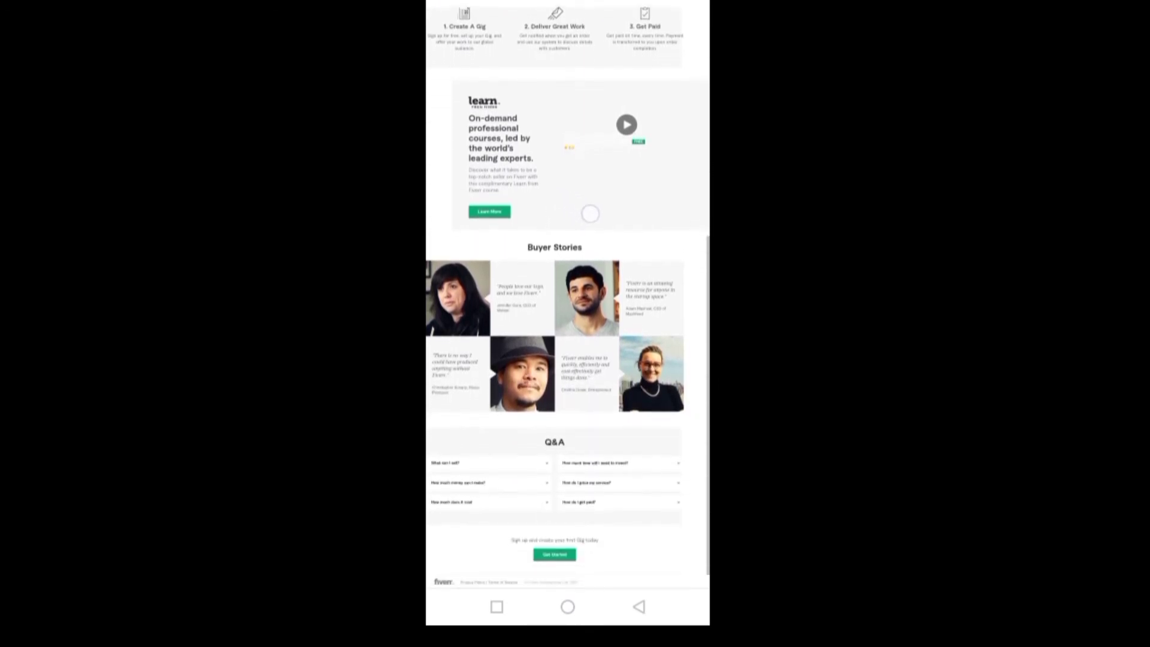
pyautogui.scroll(3)
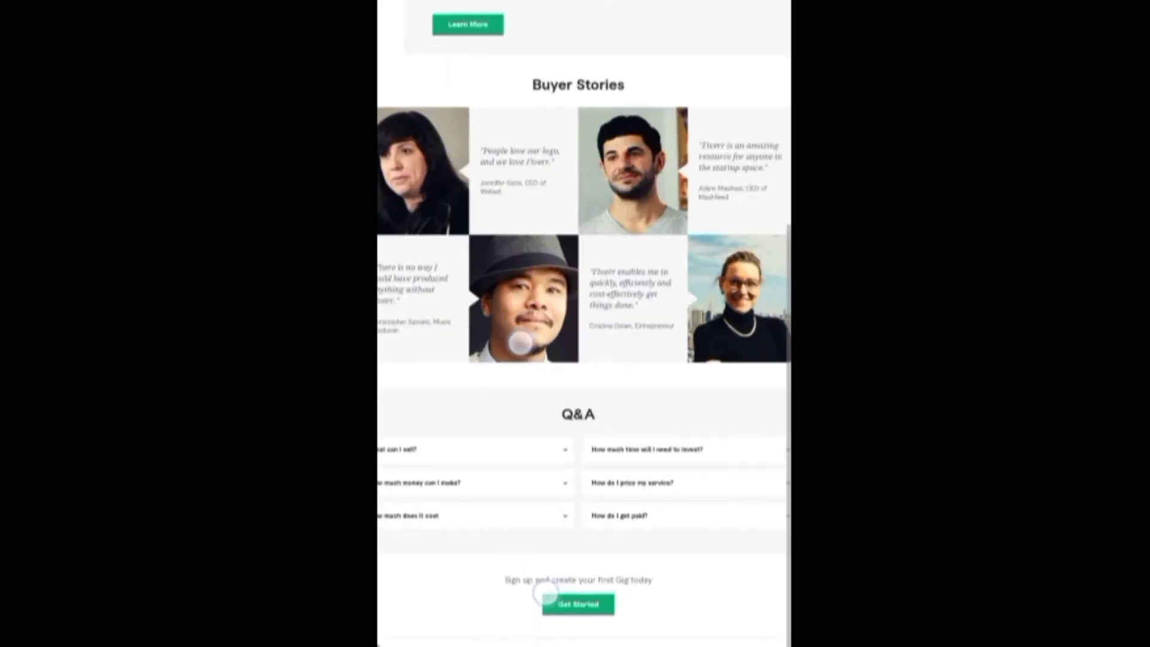
pyautogui.scroll(-3)
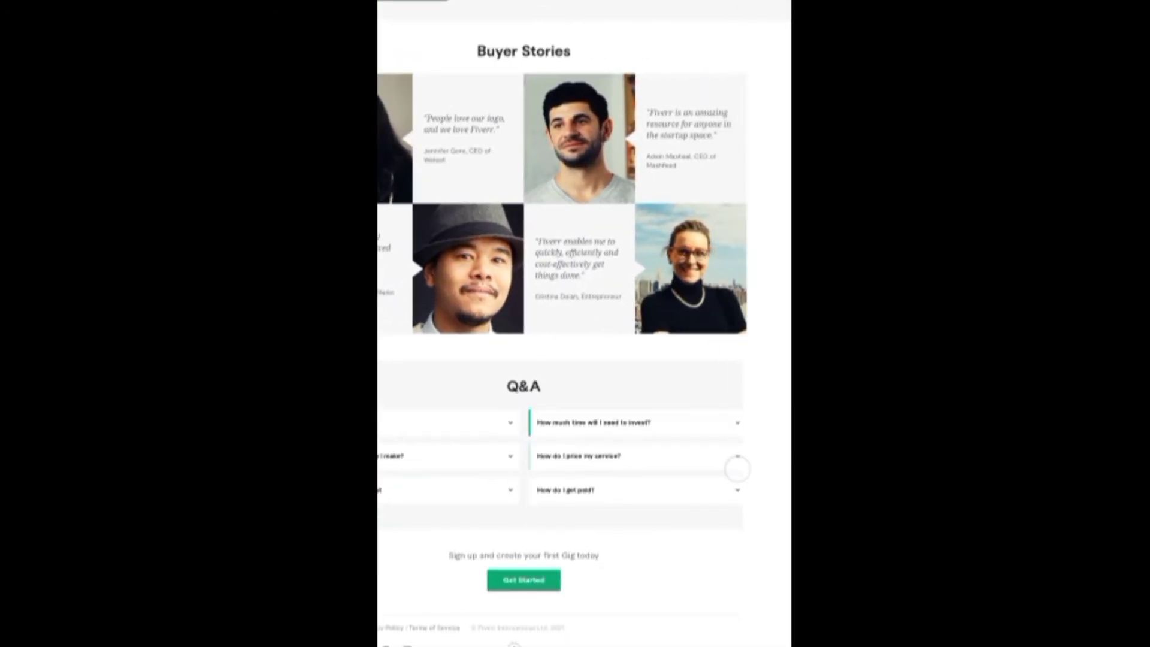
# - Expand the 'How do I get paid?' answer in the Q&A list
pyautogui.click(634, 490)
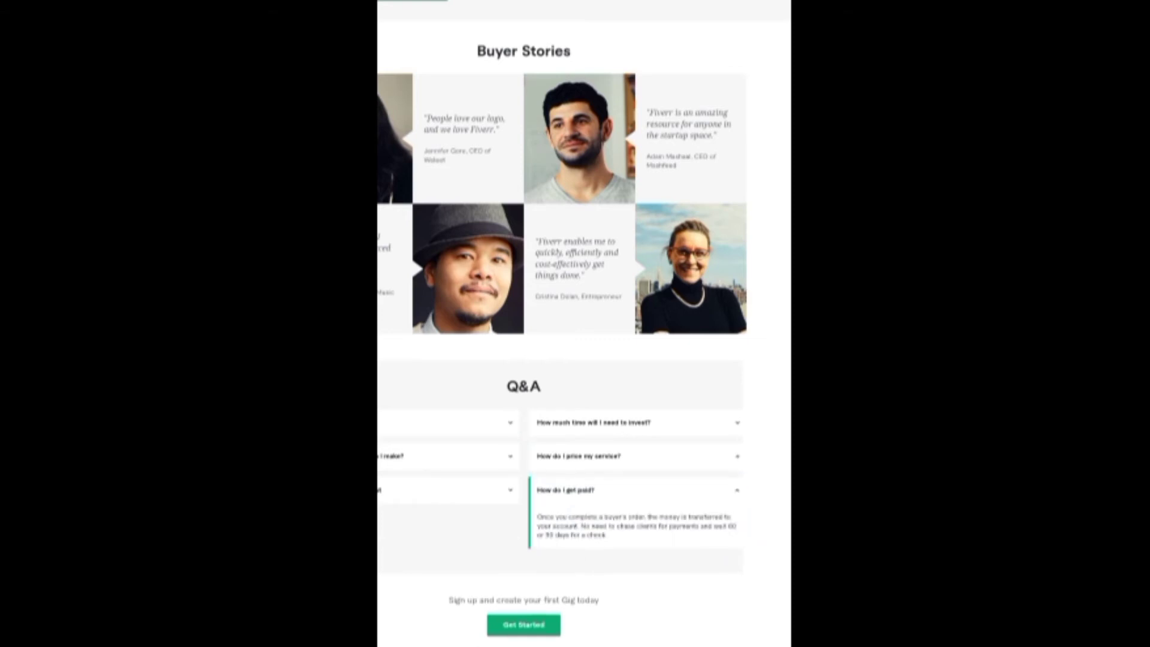
pyautogui.click(634, 455)
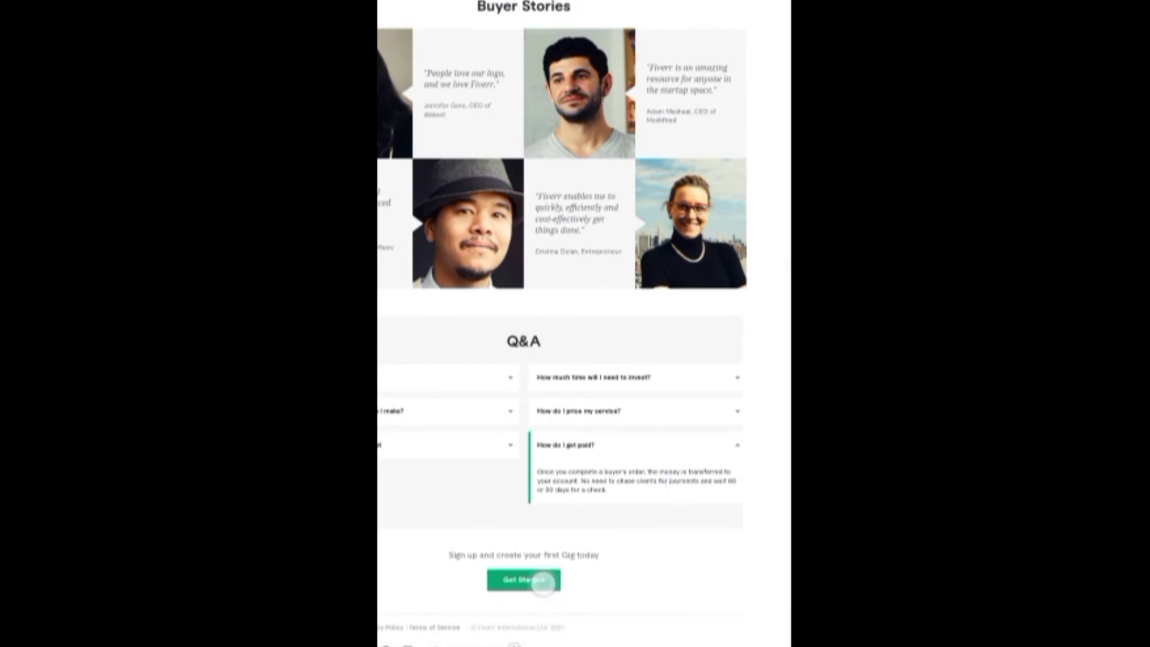
pyautogui.click(523, 579)
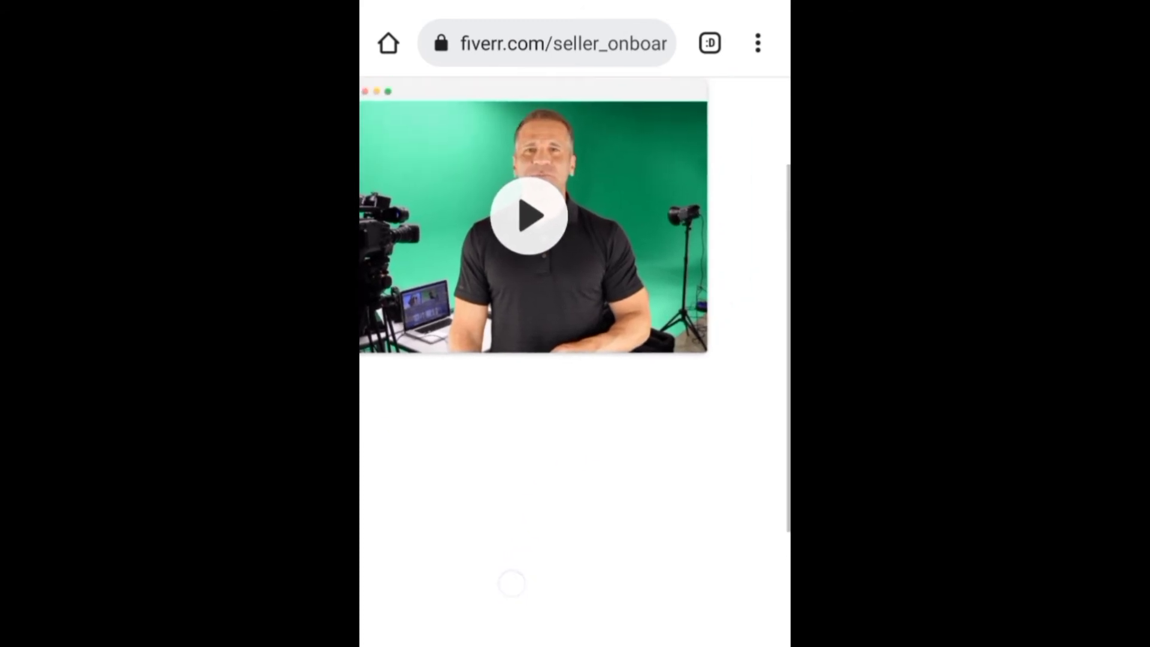
pyautogui.scroll(-3)
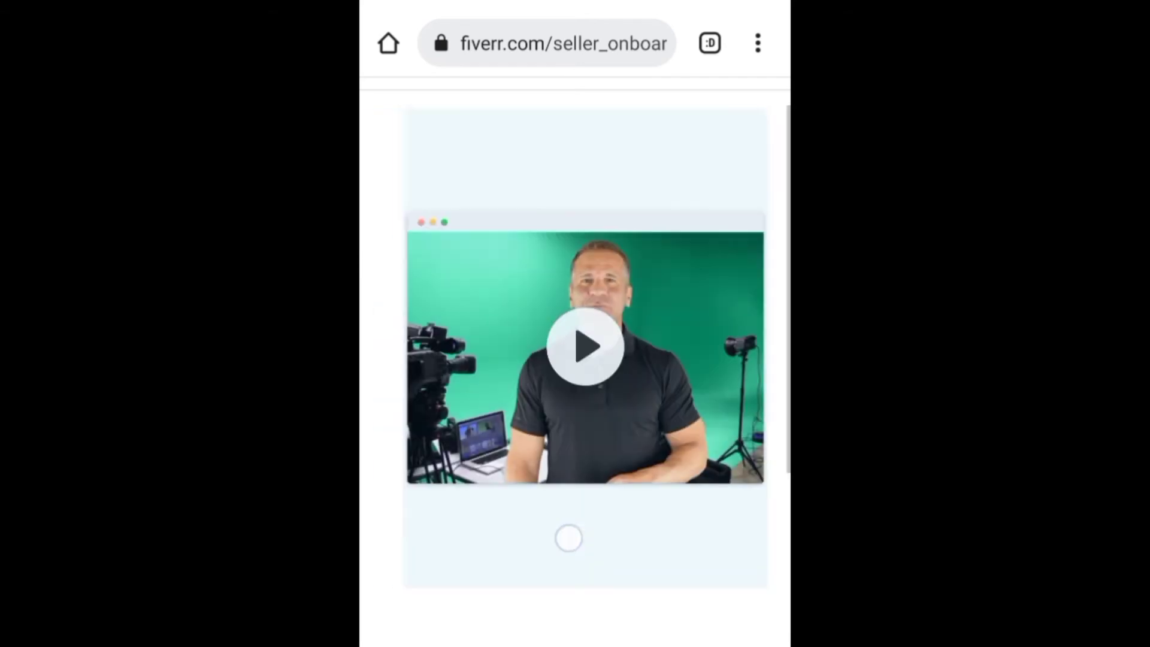
pyautogui.scroll(-3)
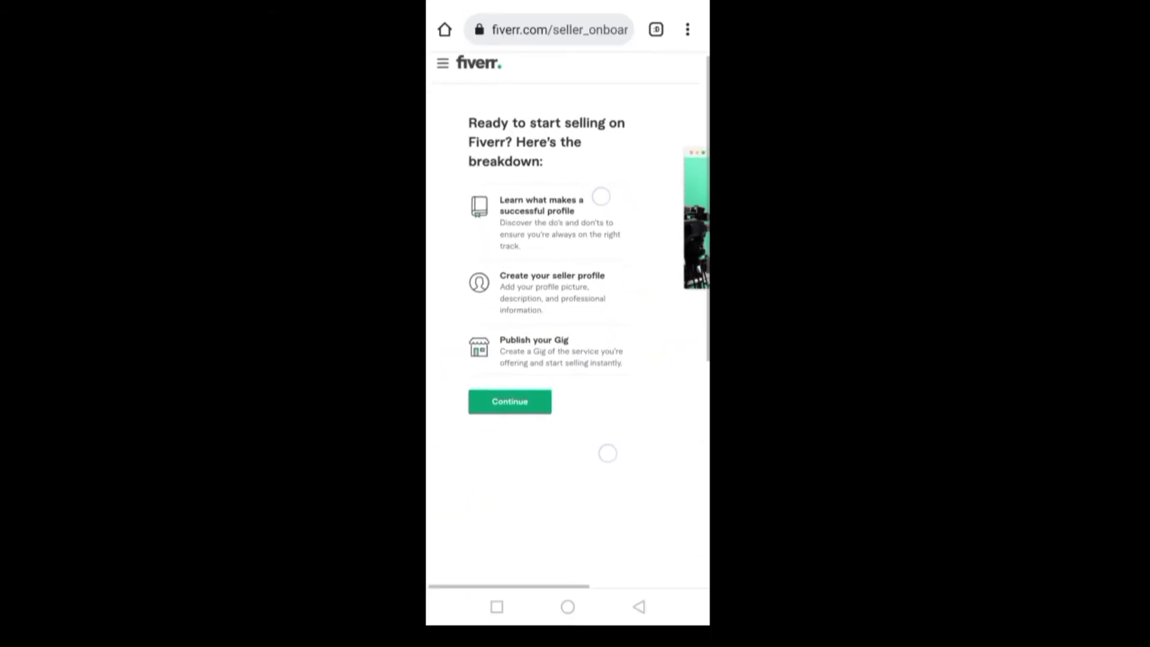
pyautogui.scroll(3)
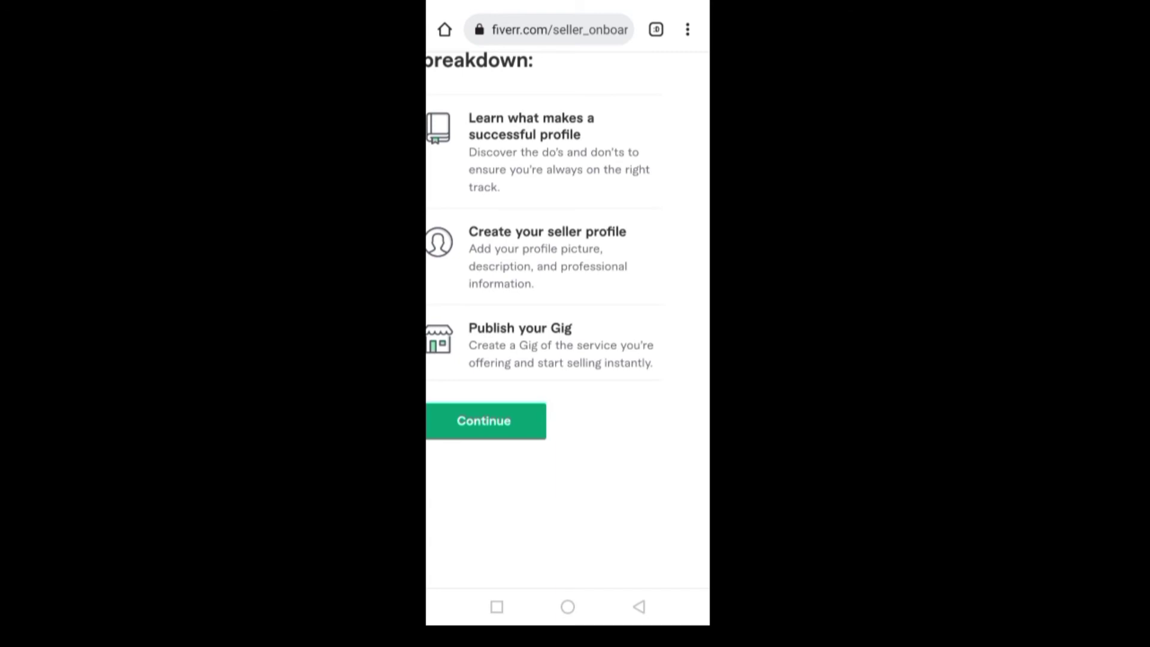
pyautogui.scroll(3)
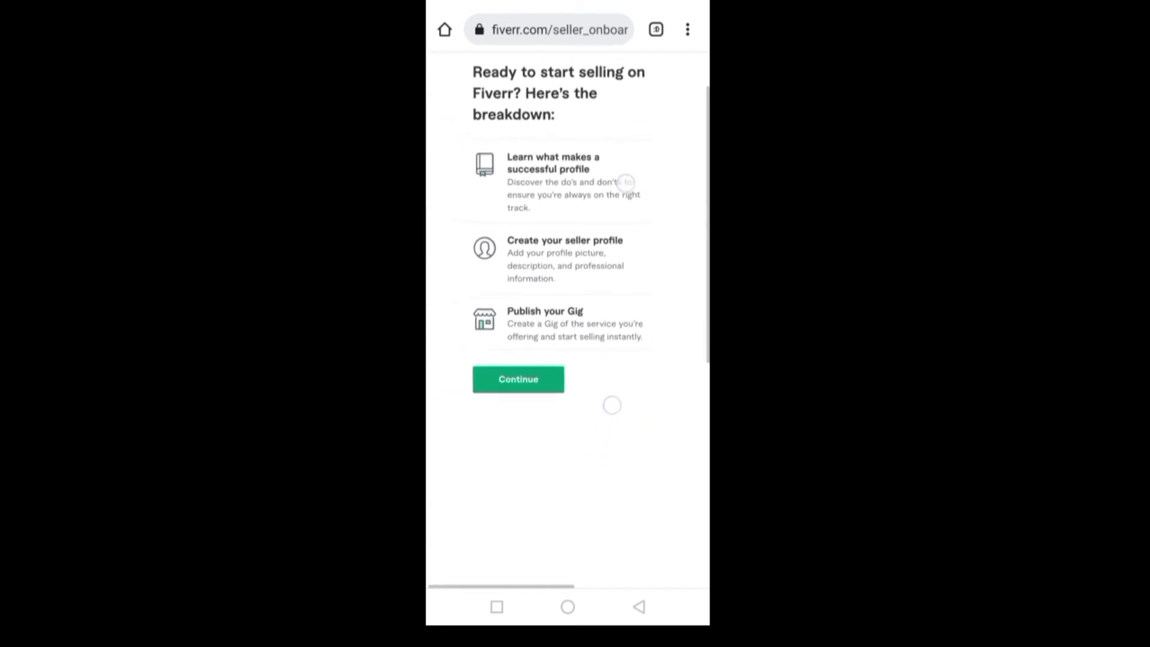
pyautogui.scroll(3)
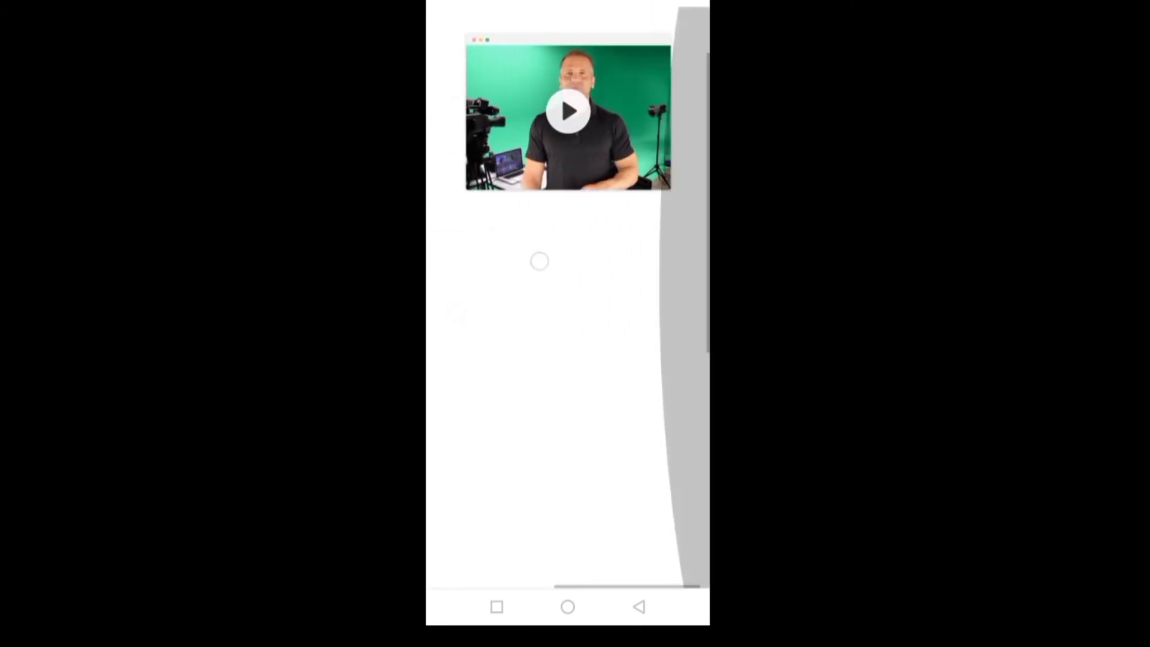
pyautogui.scroll(-3)
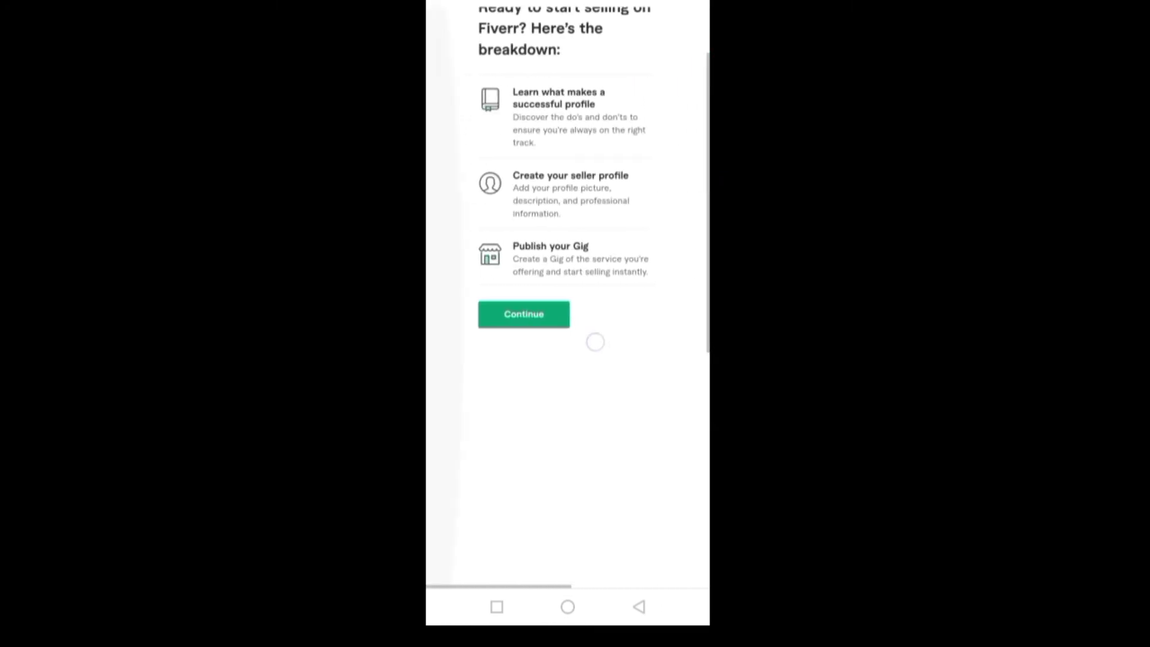
# - Continue from the onboarding breakdown to the successful-profile tips page
pyautogui.click(524, 314)
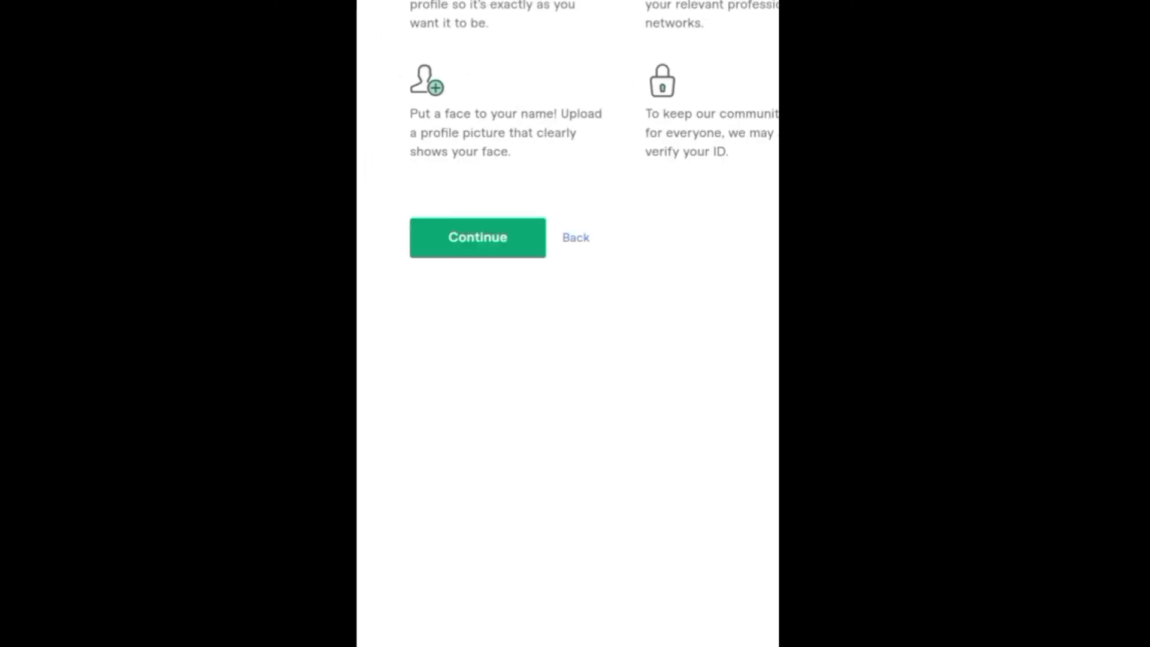
pyautogui.scroll(3)
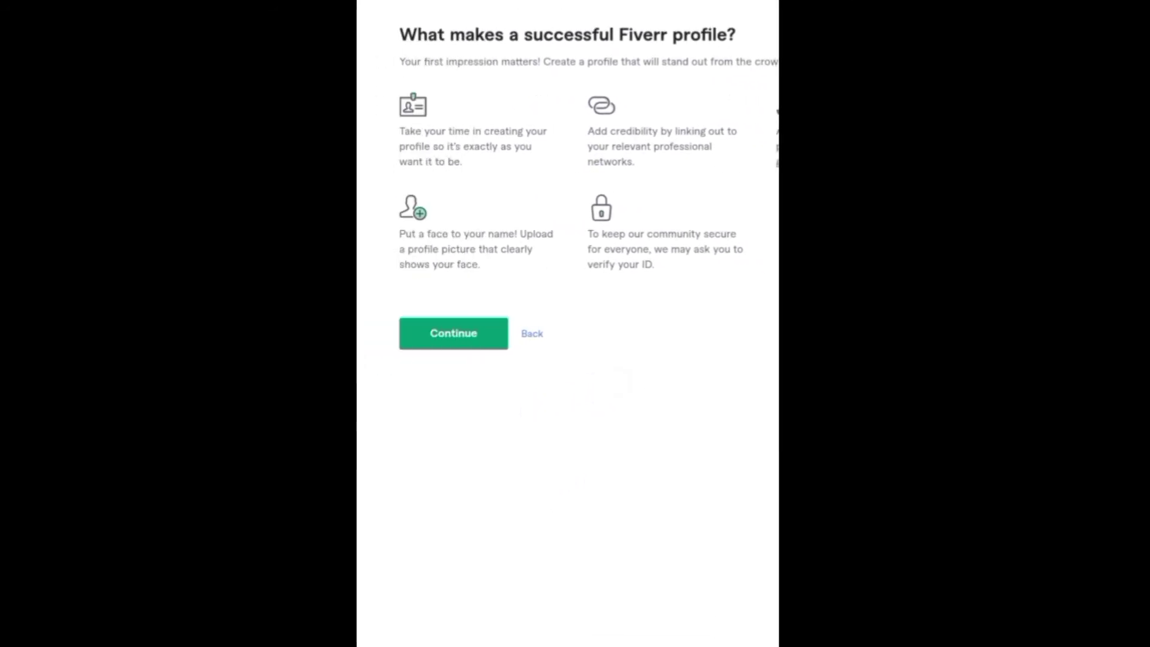
pyautogui.scroll(3)
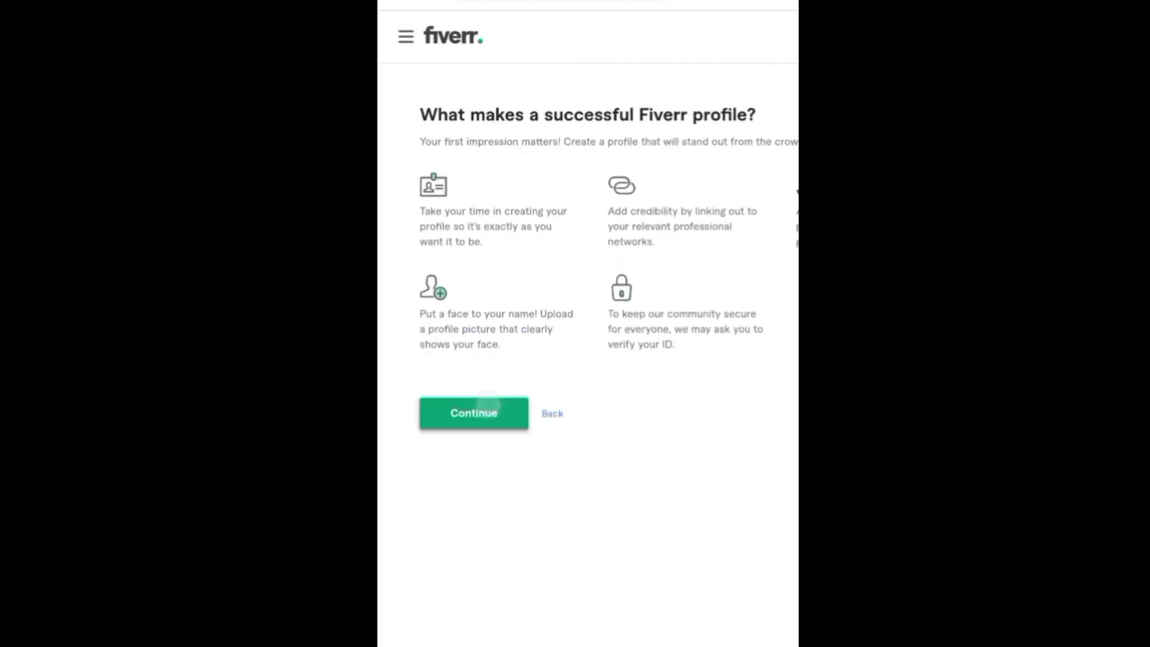
# - Continue from the profile tips to the page on things sellers should avoid
pyautogui.click(473, 413)
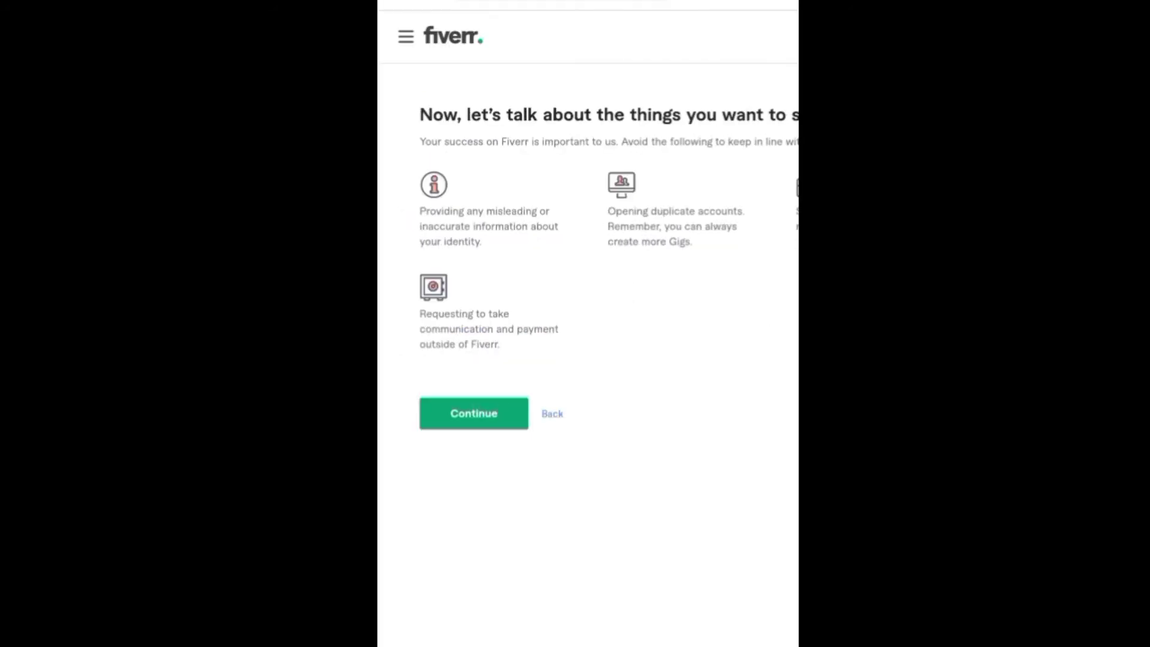
pyautogui.click(473, 413)
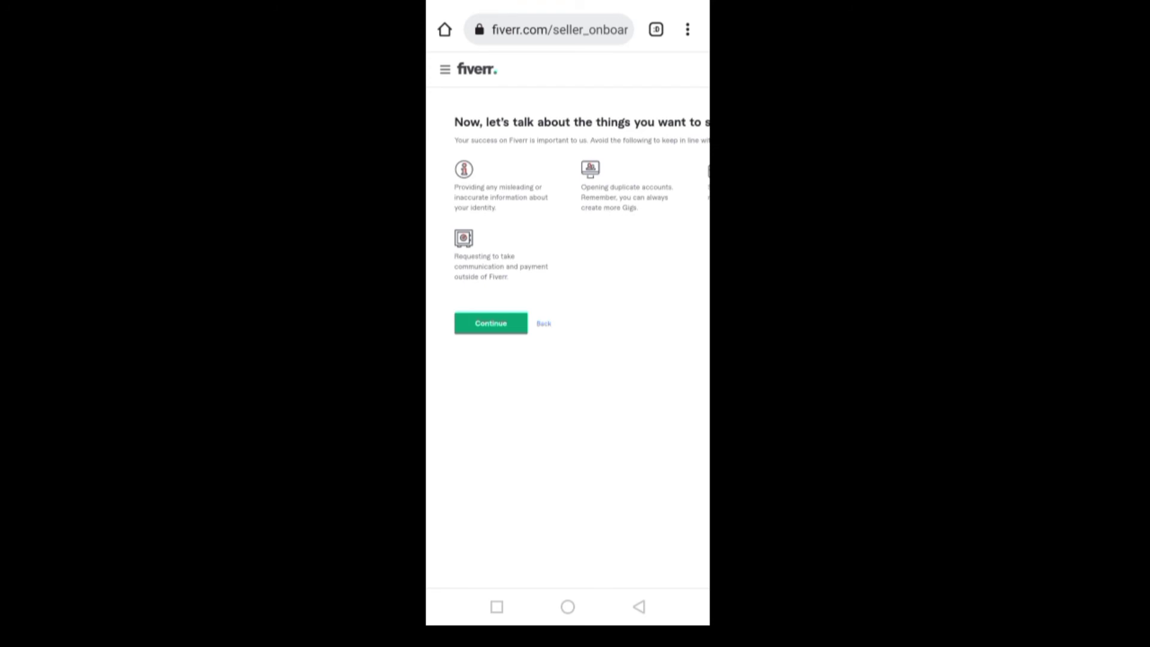
pyautogui.scroll(3)
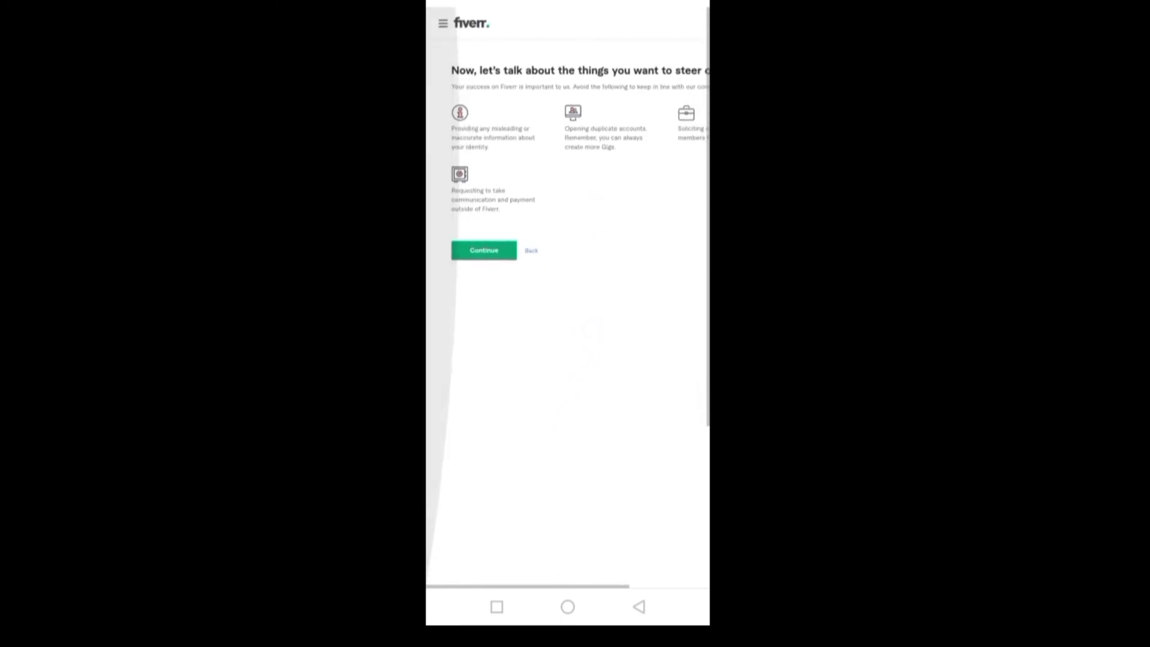
# - Continue to the Personal Info form and scroll around its name, picture, description and languages fields
pyautogui.click(482, 250)
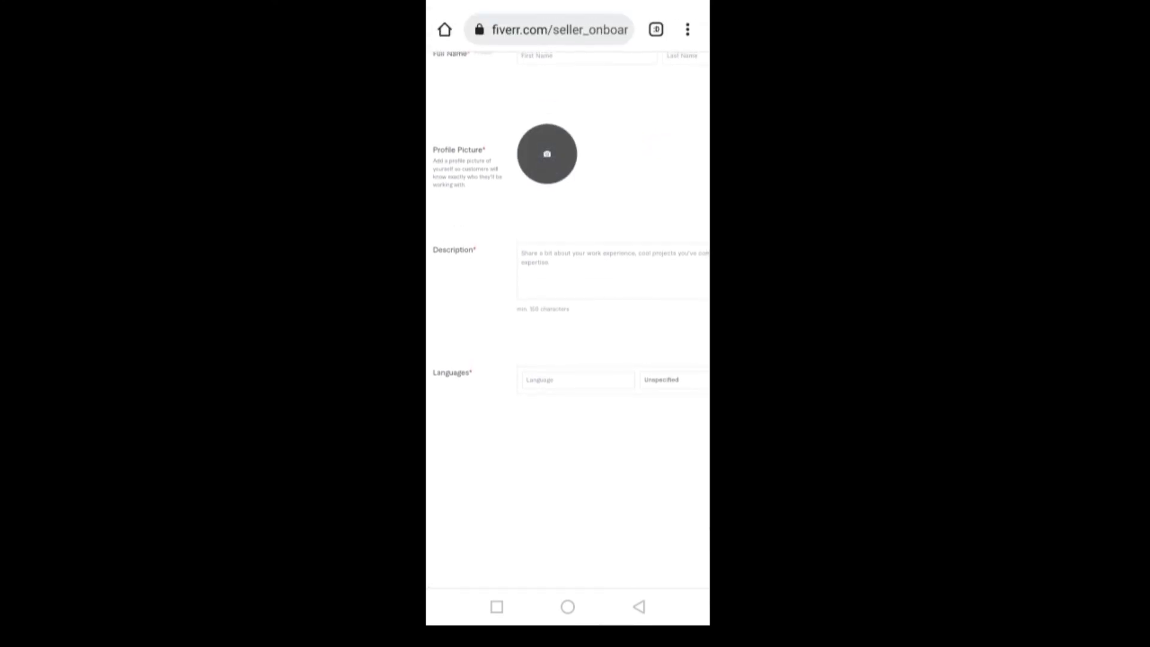
pyautogui.scroll(3)
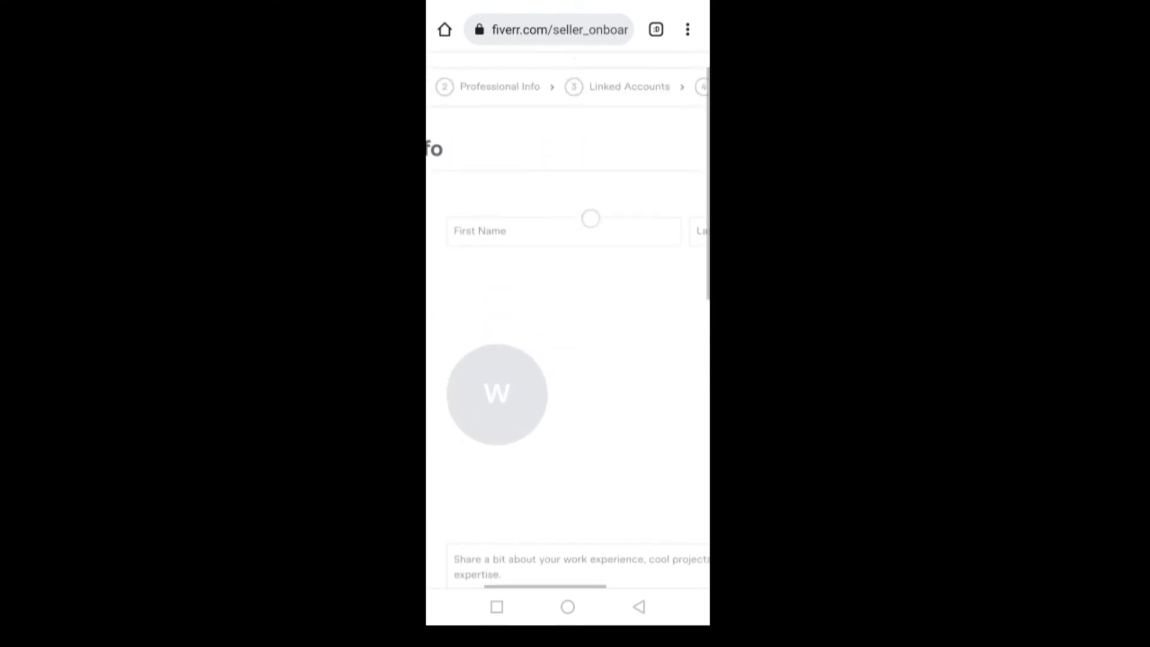
pyautogui.scroll(3)
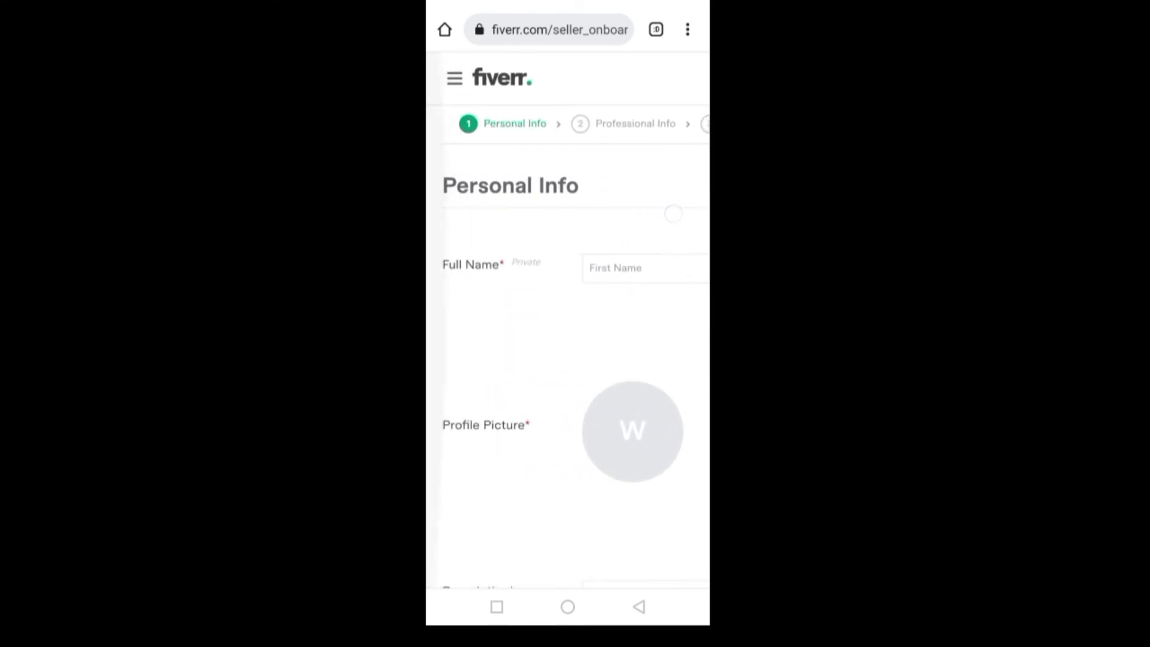
pyautogui.hscroll(3)
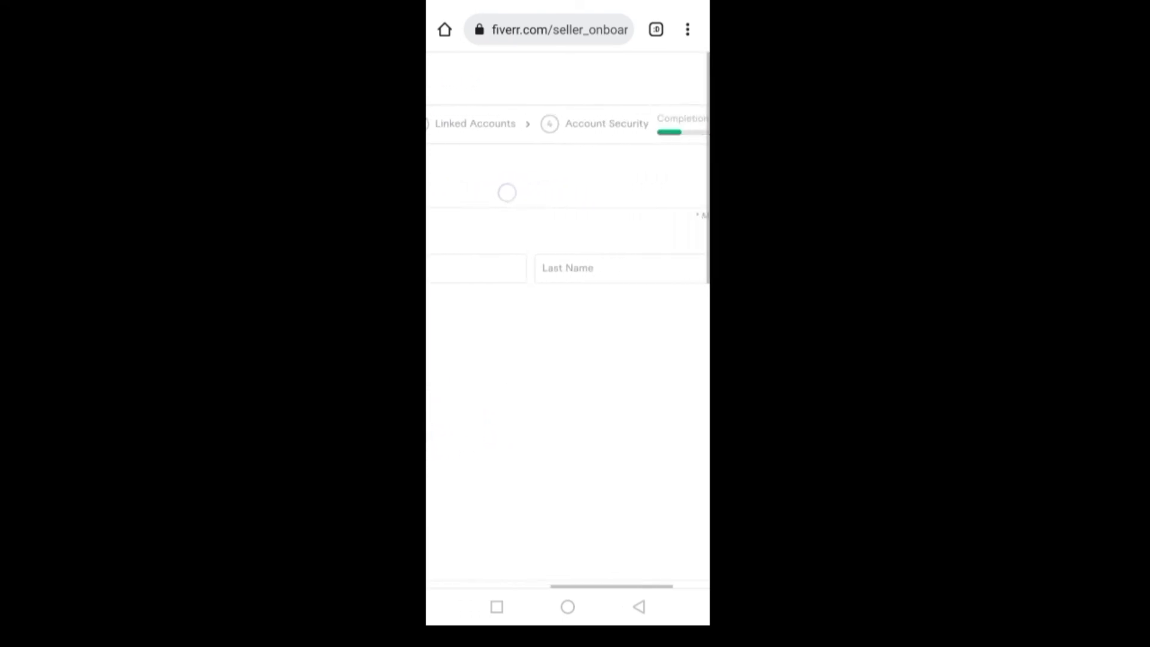
pyautogui.hscroll(-3)
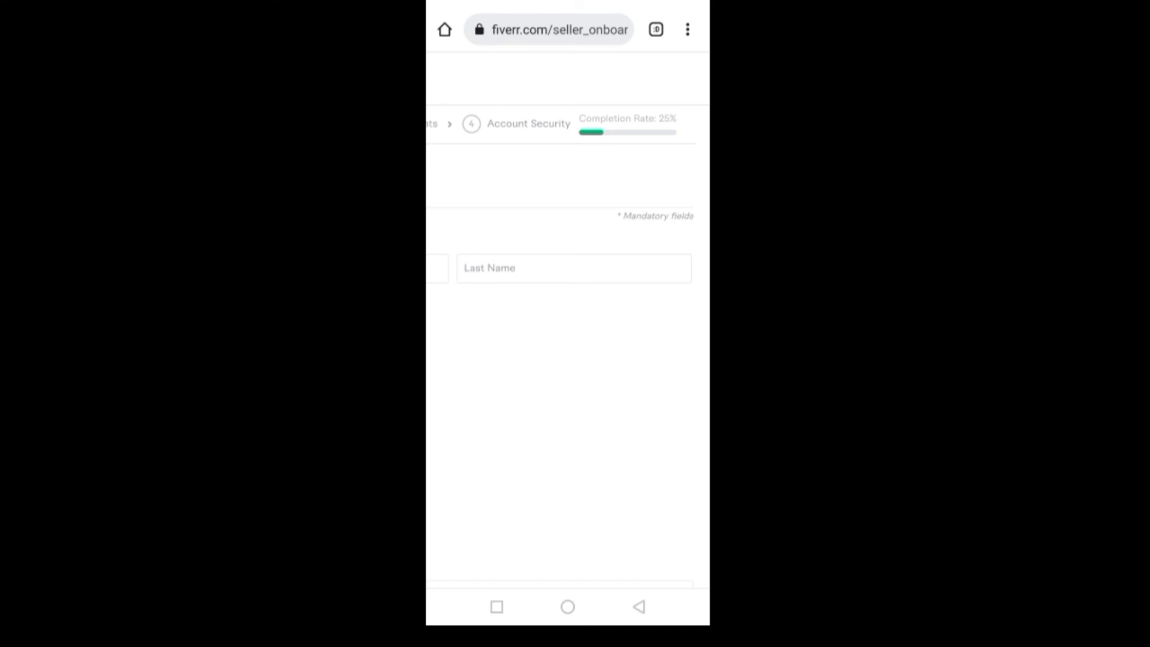
pyautogui.scroll(-3)
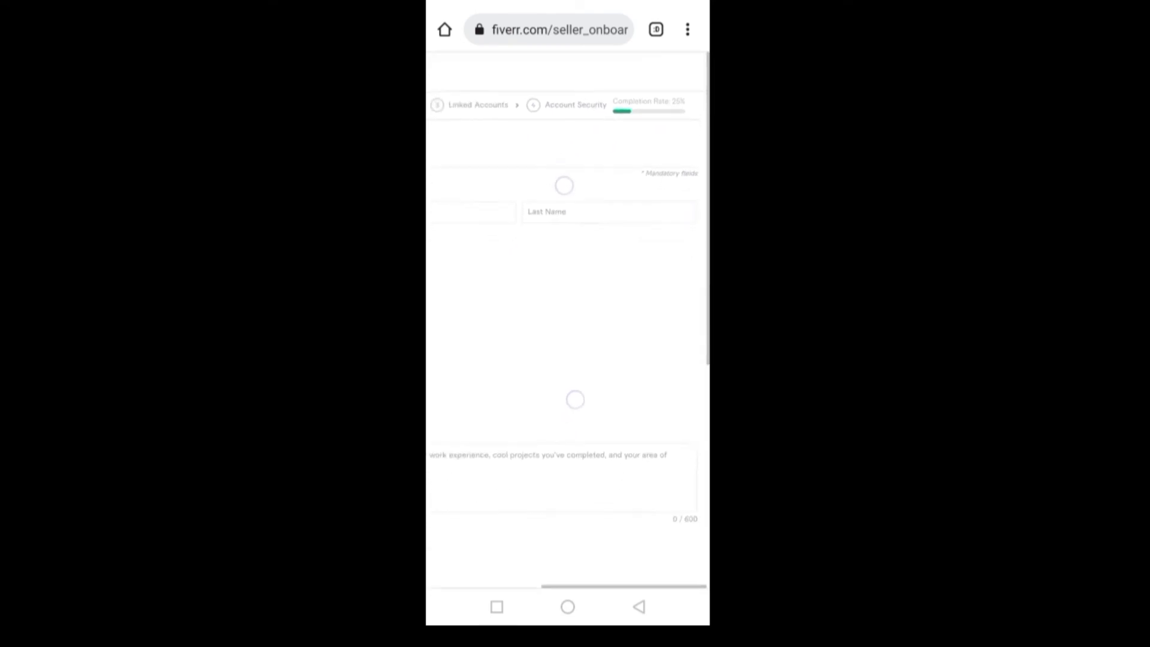